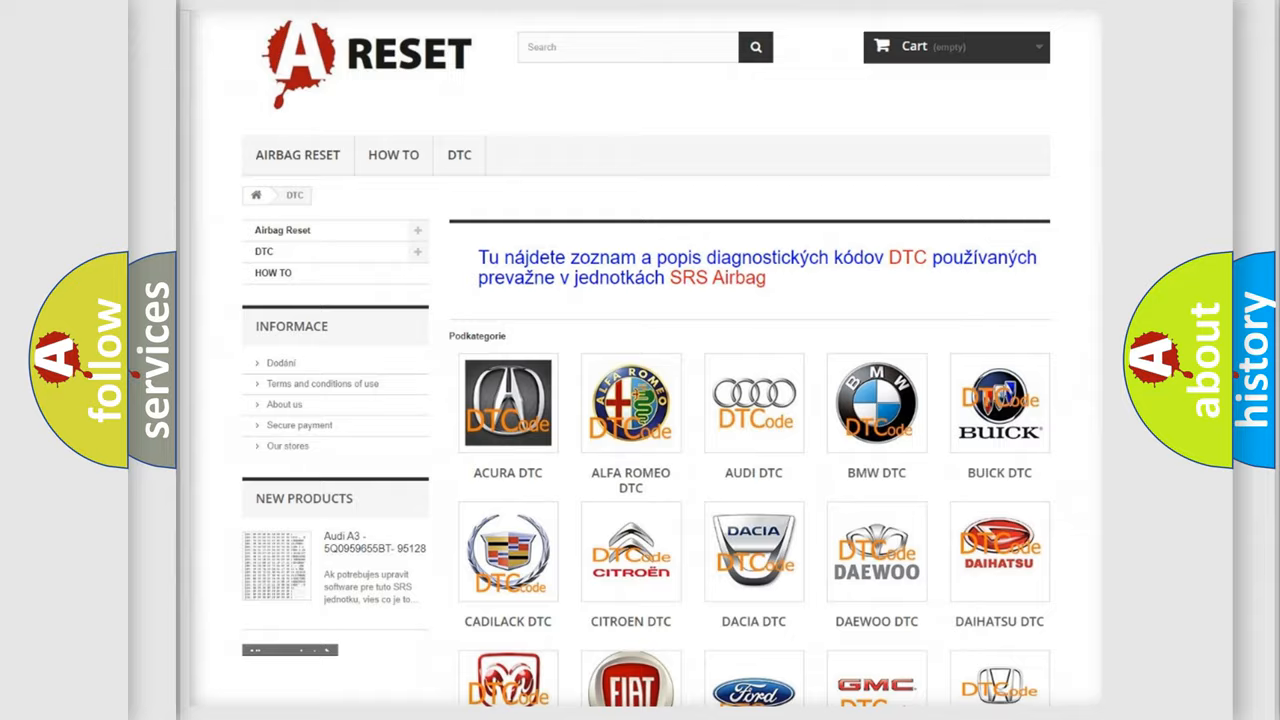
- Choose the Jeep logo from the DTC brand grid and browse its diagnostic fault code list
{"action": "scroll", "scroll_direction": "down", "scroll_amount": 3}
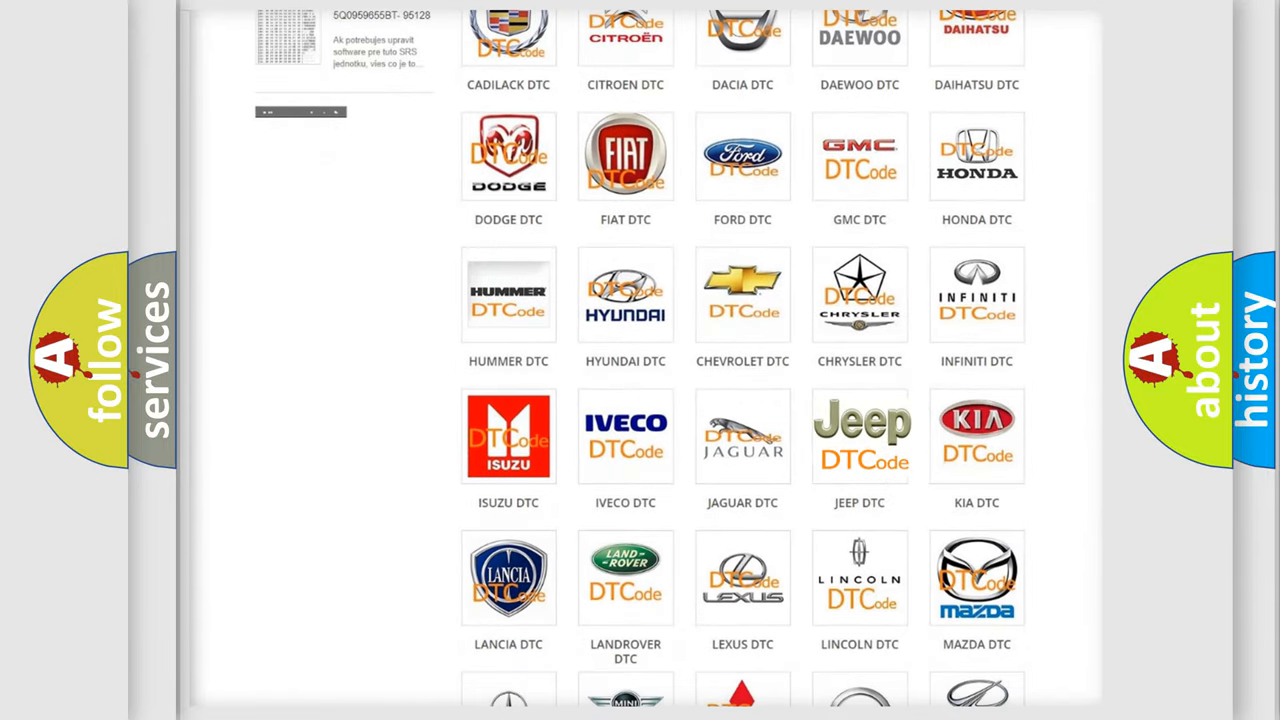
{"action": "left_click", "coordinate": [860, 436]}
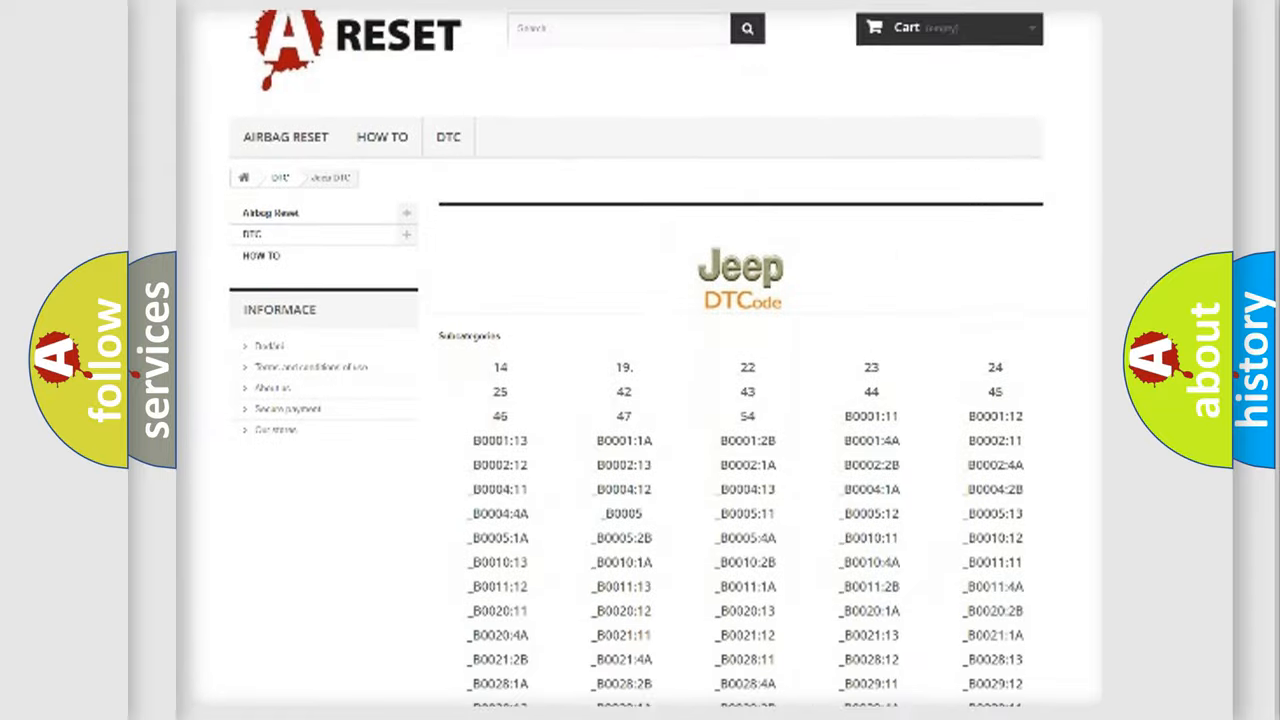
{"action": "scroll", "scroll_direction": "down", "scroll_amount": 3}
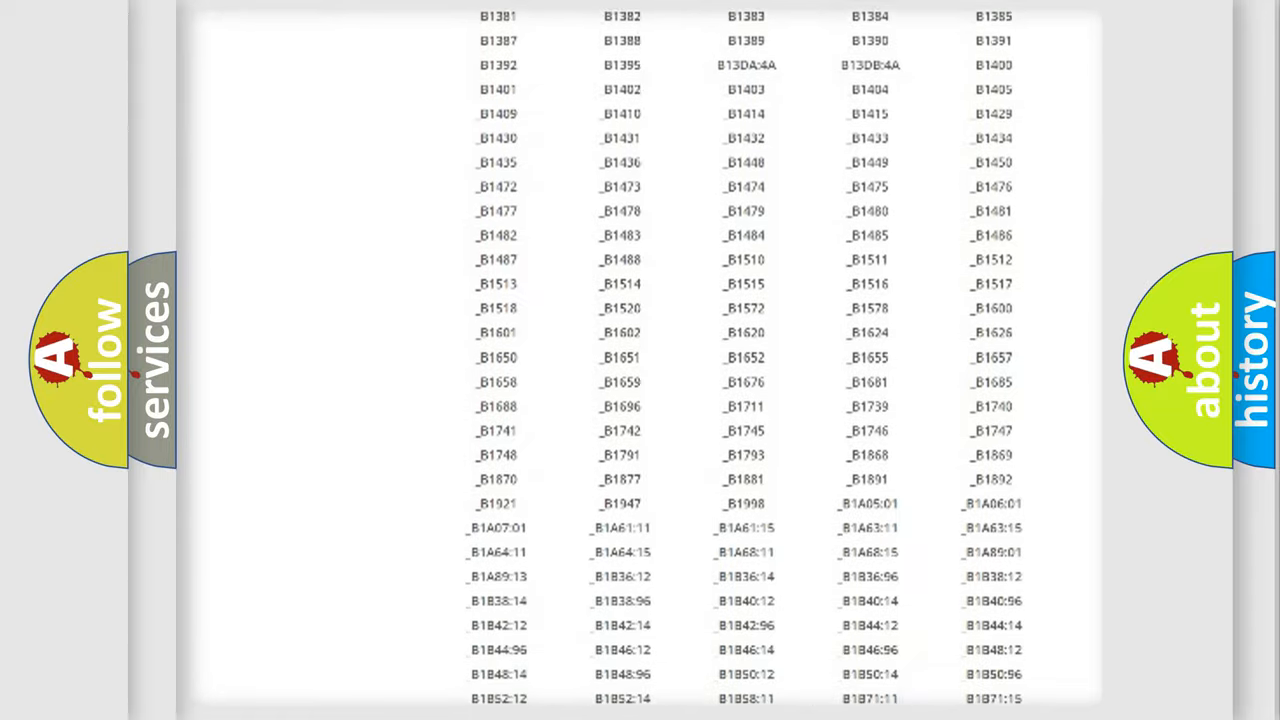